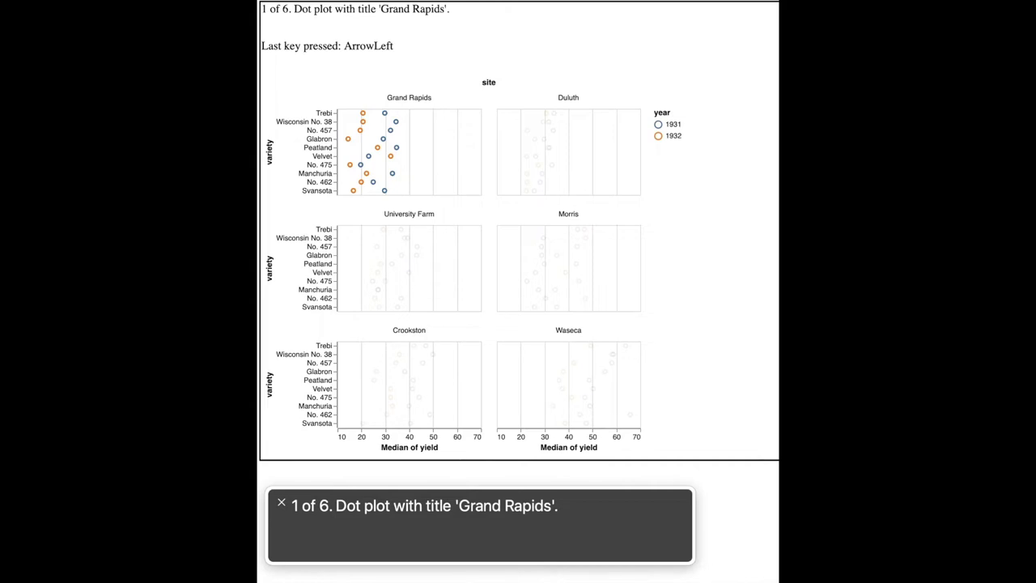
Tour the Duluth, University Farm and Morris panels, then enter Grand Rapids' variety and yield axes.
key(ArrowRight)
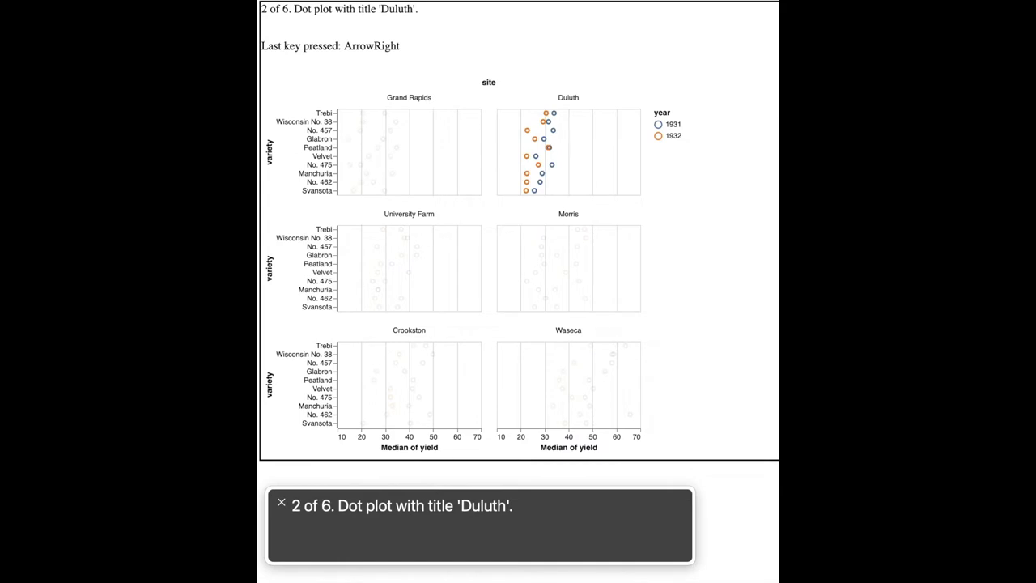
key(ArrowRight)
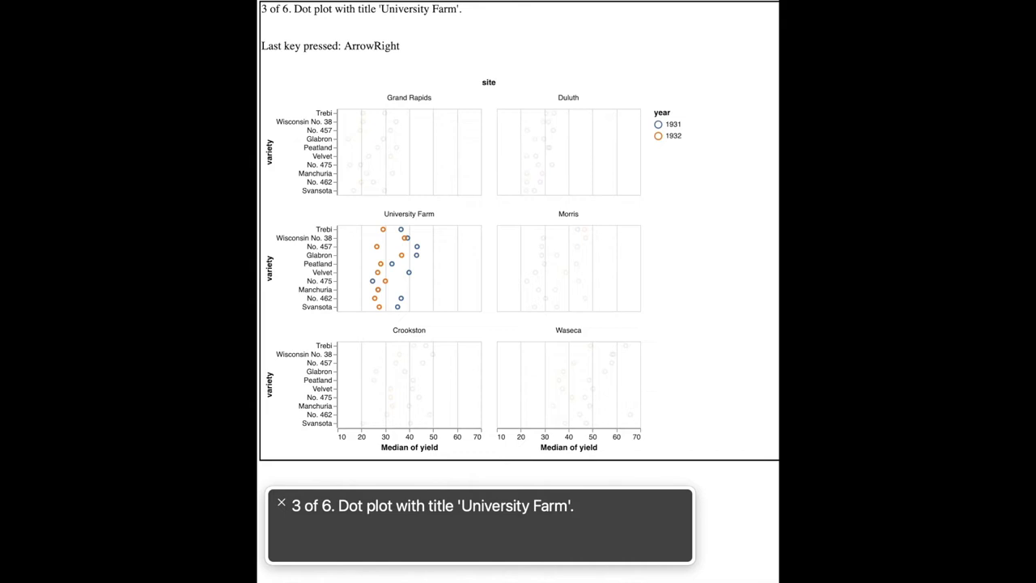
key(ArrowRight)
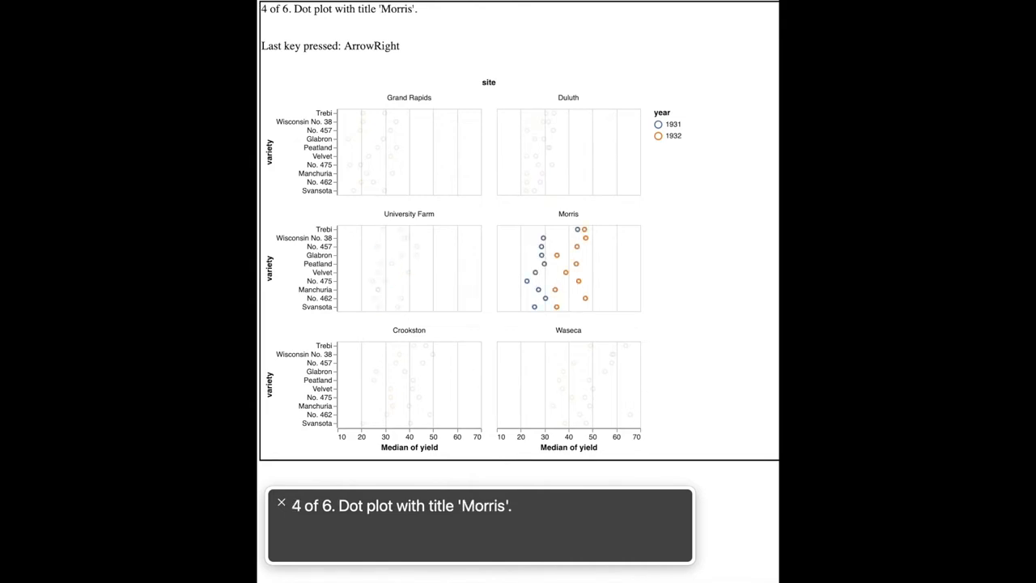
key(ArrowLeft)
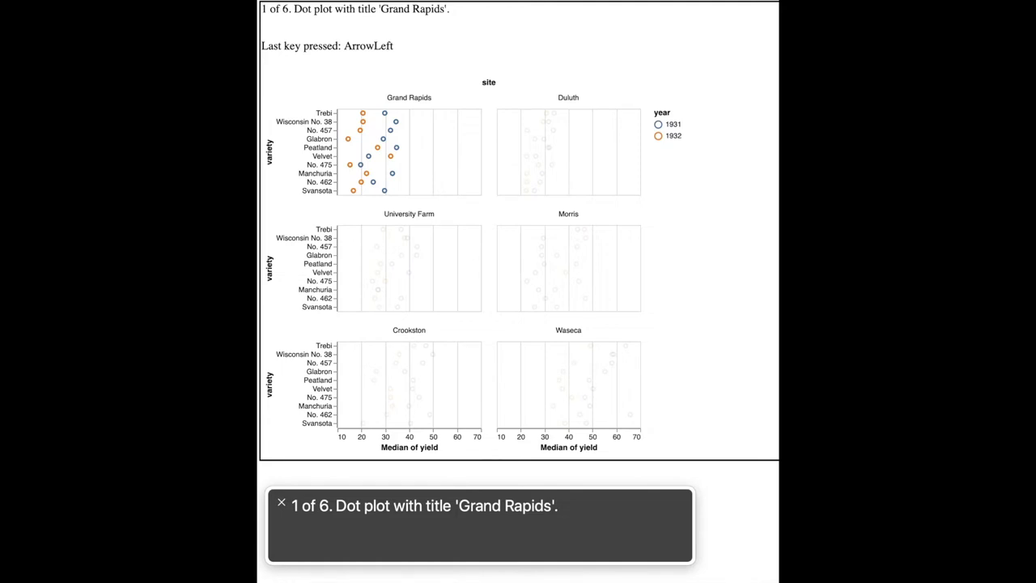
key(ArrowDown)
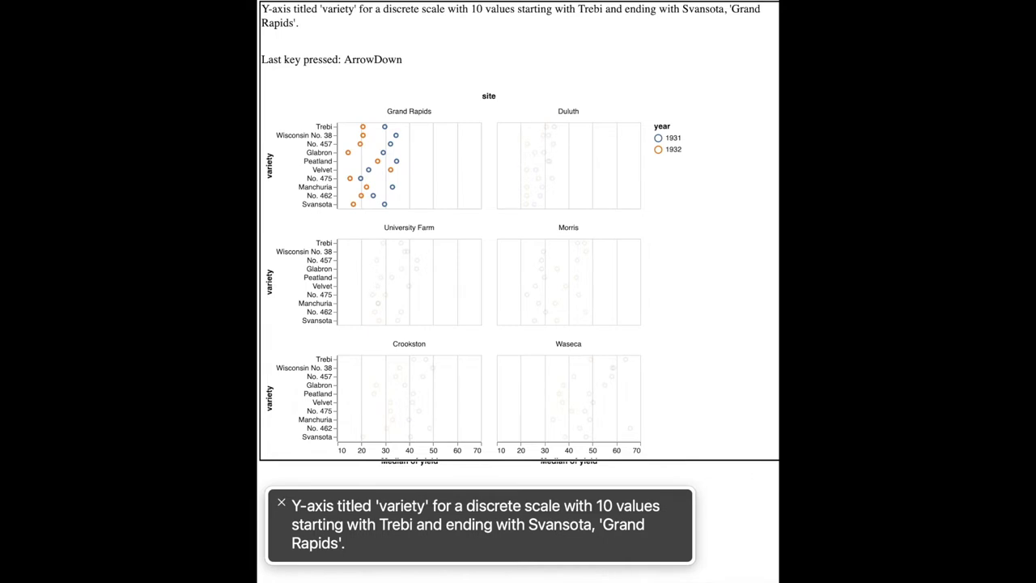
key(ArrowRight)
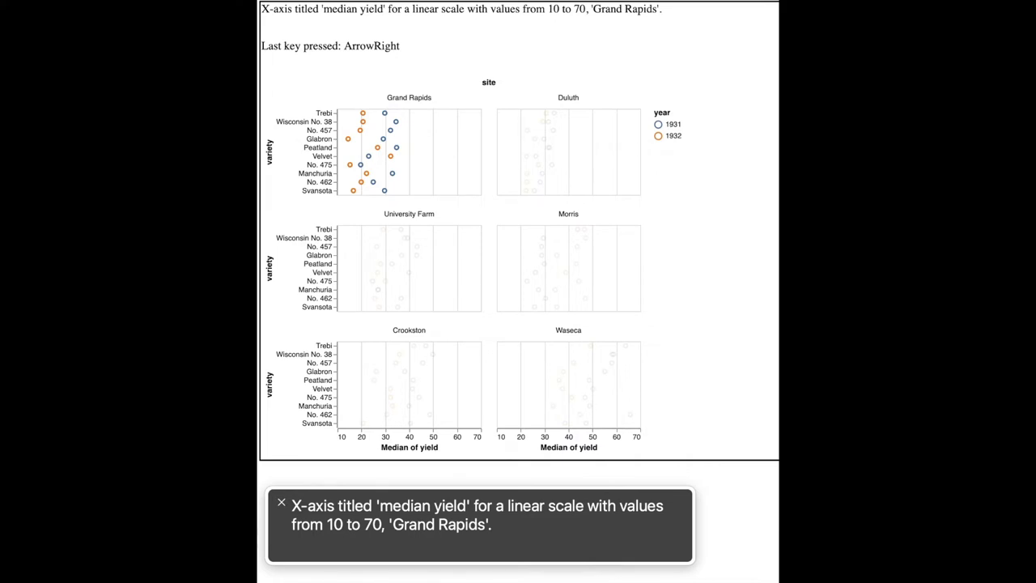
key(ArrowRight)
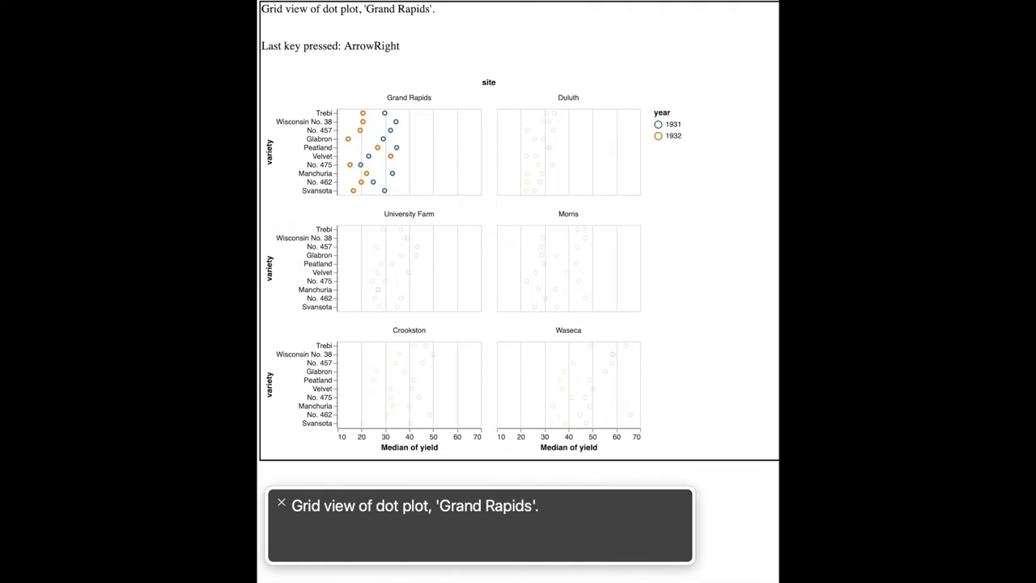
key(ArrowLeft)
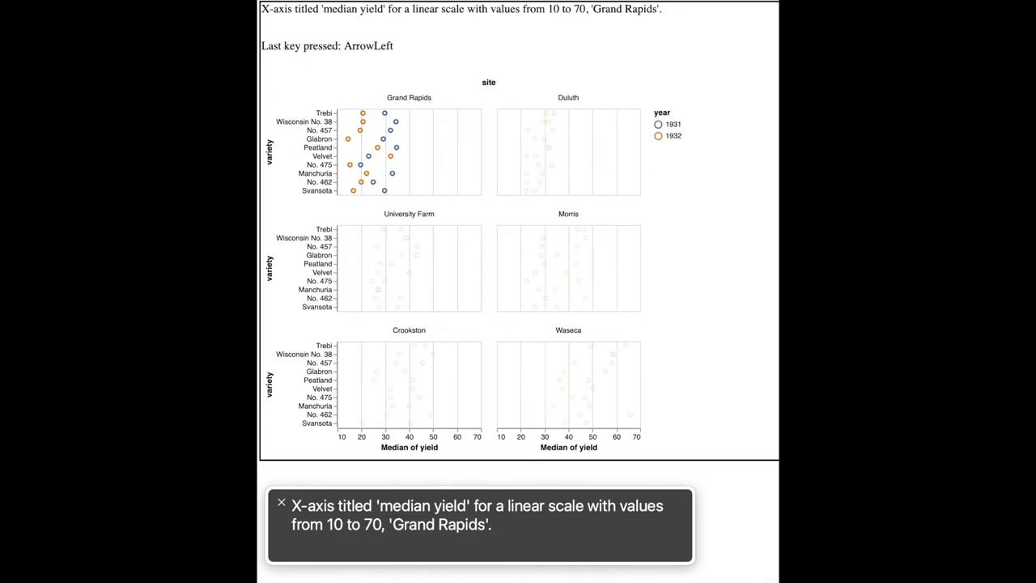
Browse Grand Rapids' yield ranges up to 50–60, back to 10–20, and reach Glabron 1932 (14.4).
key(ArrowDown)
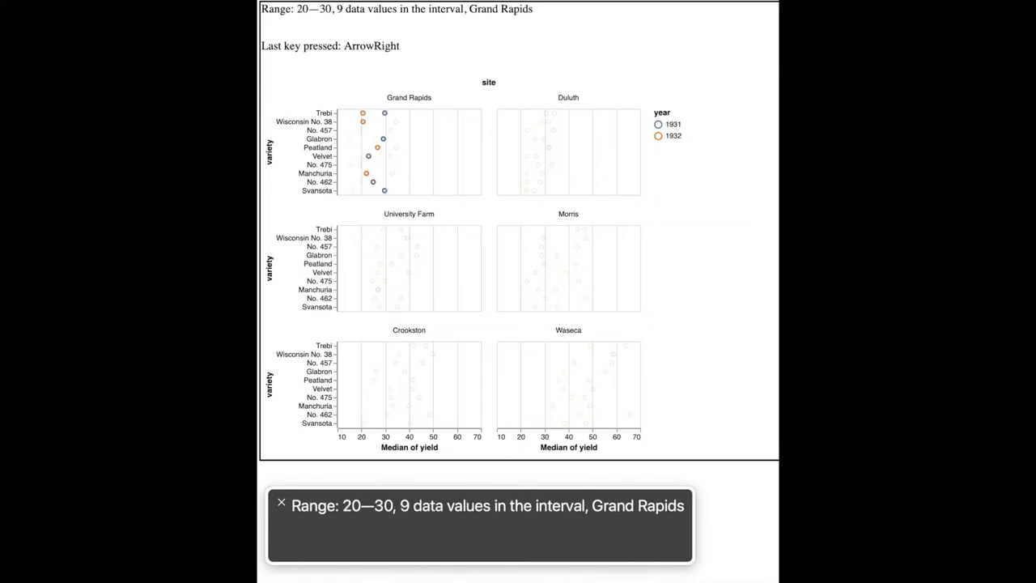
key(ArrowRight)
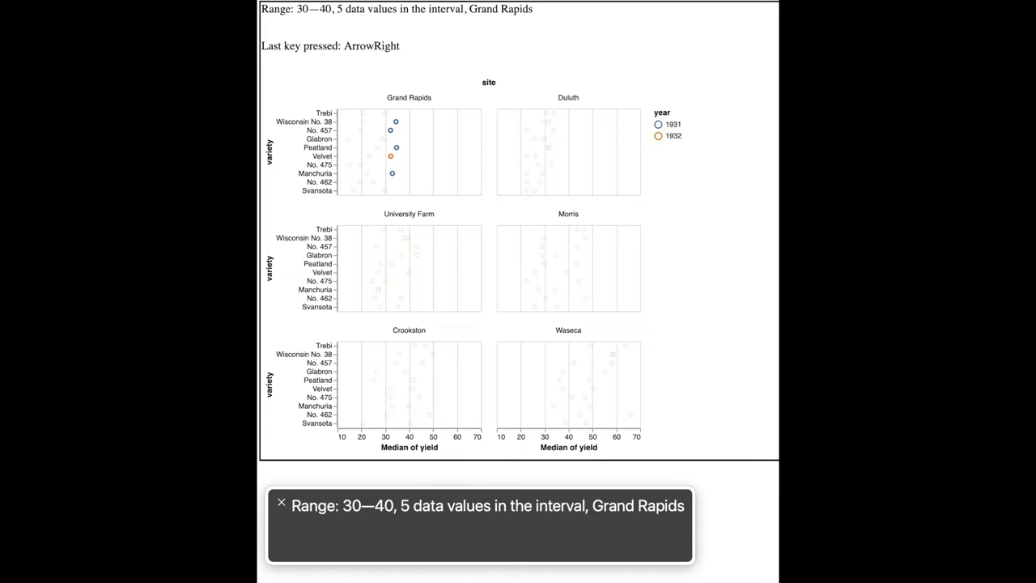
key(ArrowRight)
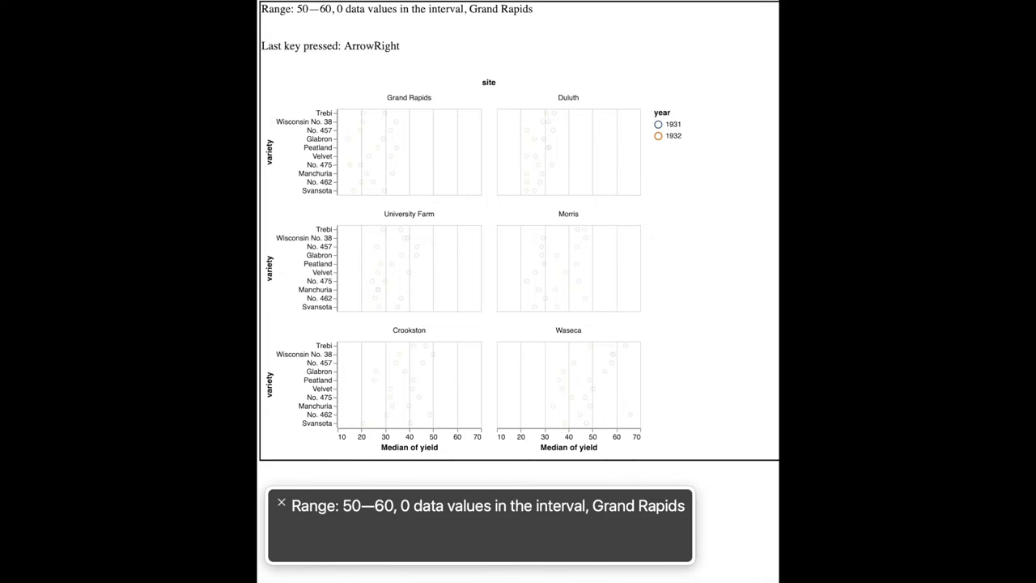
key(ArrowLeft)
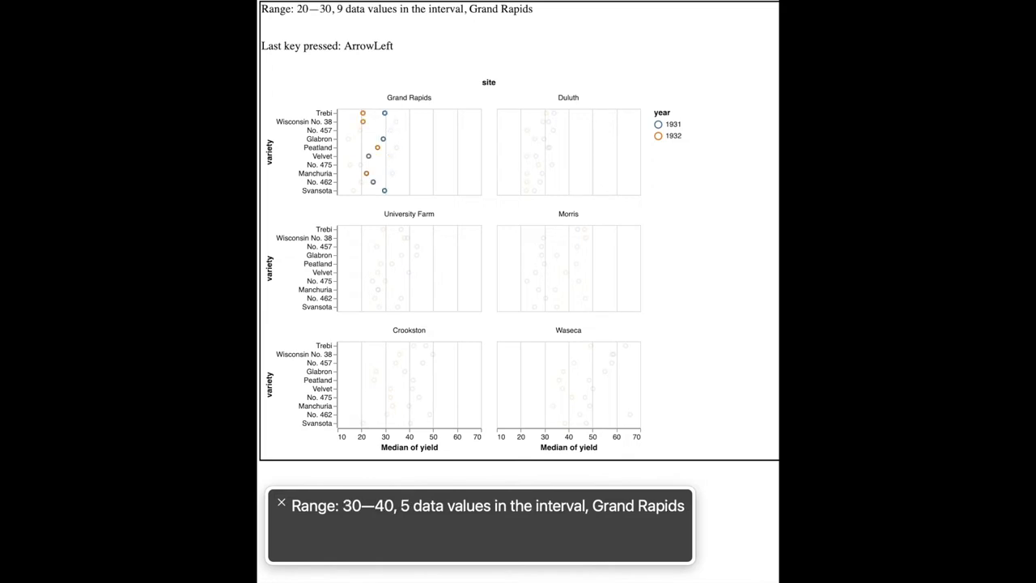
key(ArrowLeft)
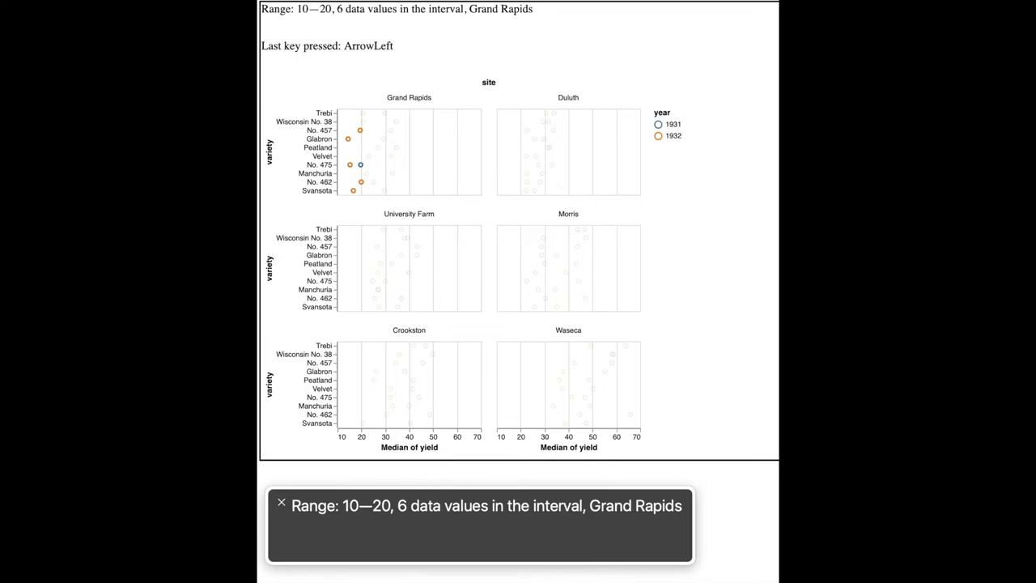
key(ArrowDown)
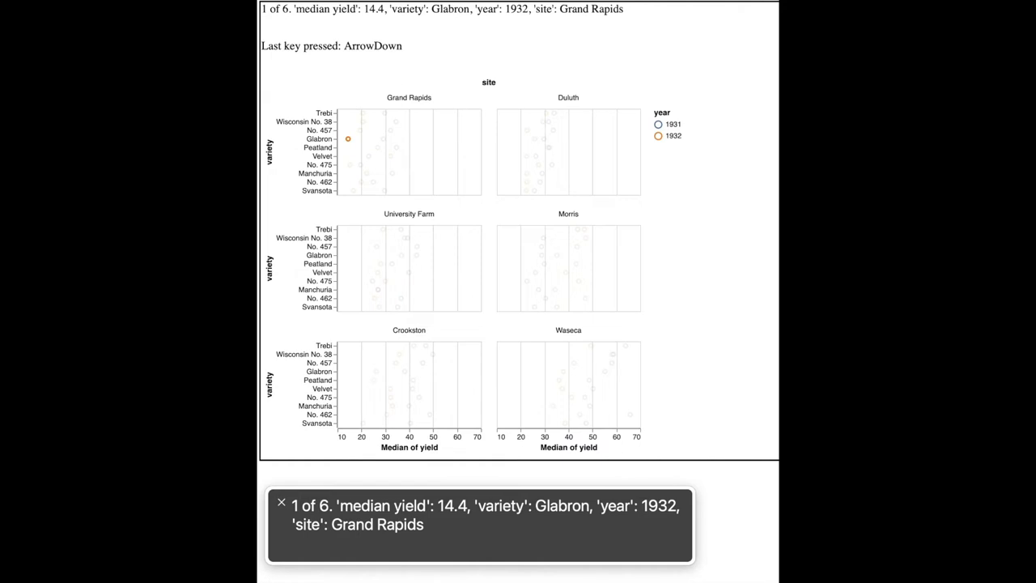
Hear points No. 475 (15.2) and Svansota (16.6), then return to the 10–20 range.
key(ArrowRight)
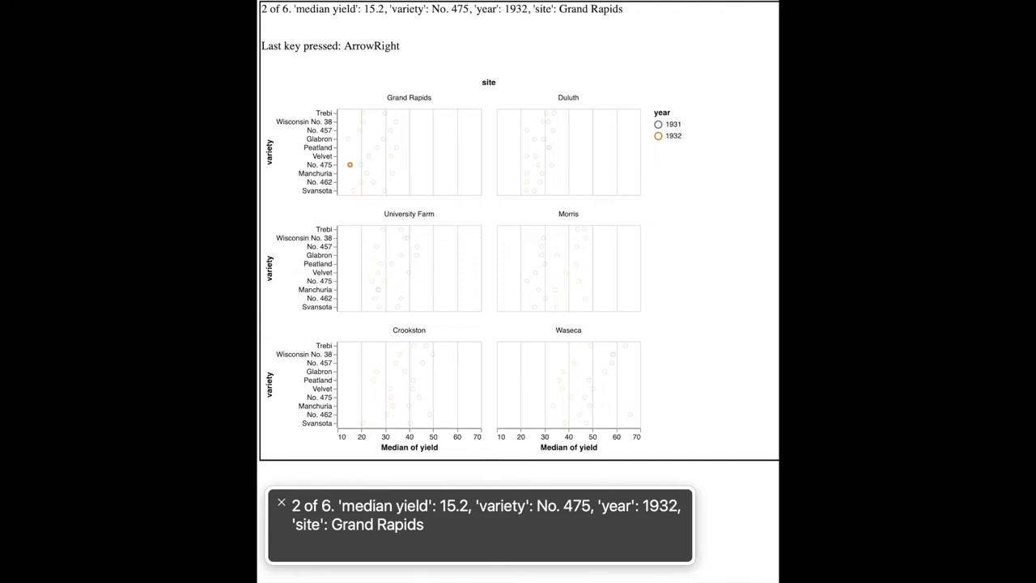
key(ArrowRight)
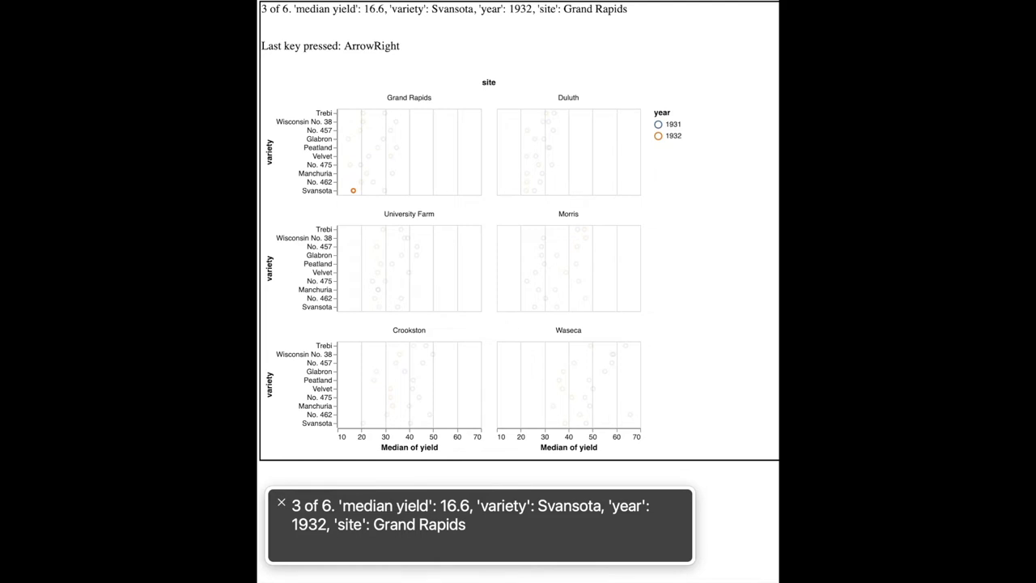
key(ArrowUp)
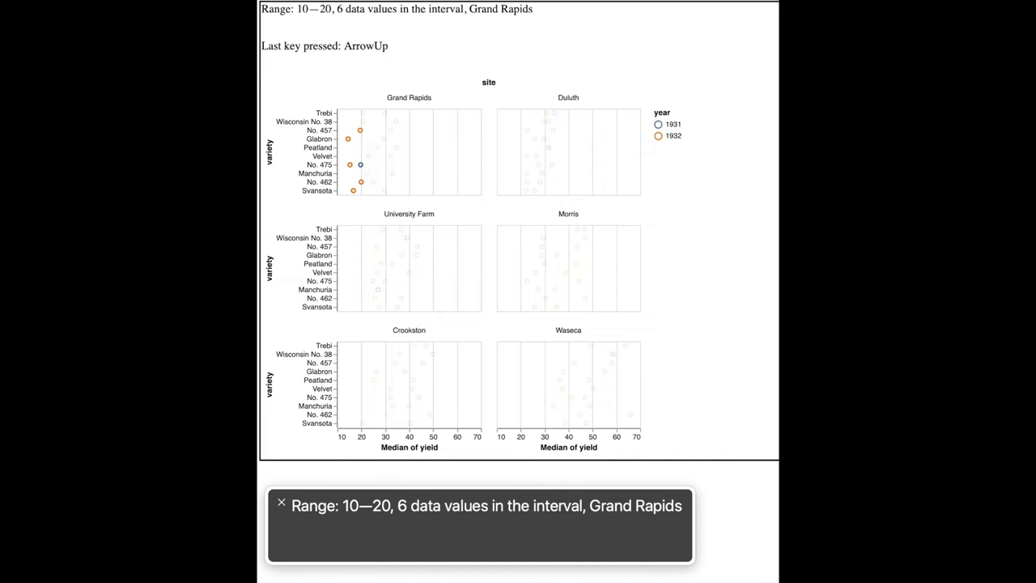
Move to Grand Rapids' 20–30 yield range holding 9 values.
key(ArrowRight)
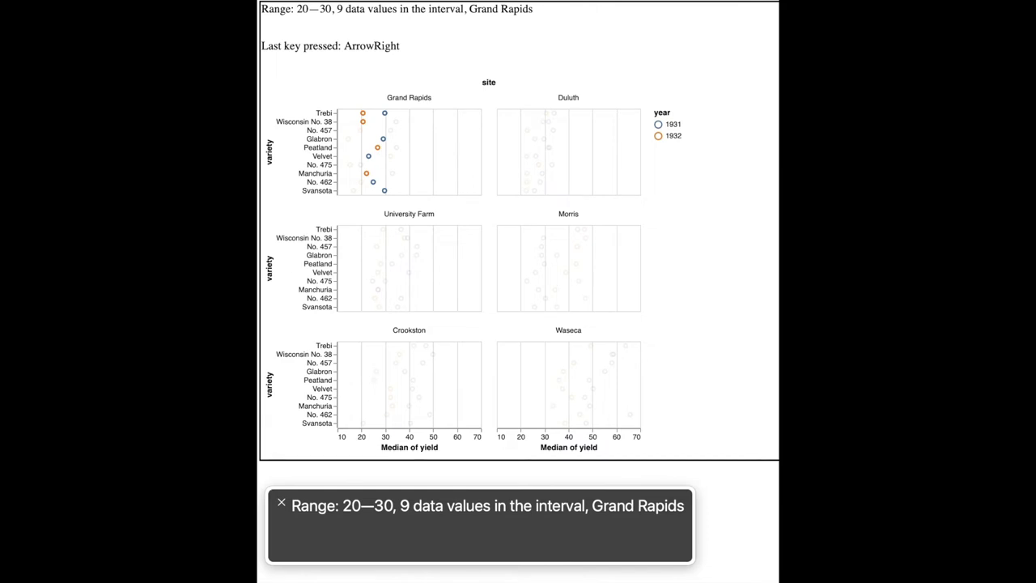
key(Shift)
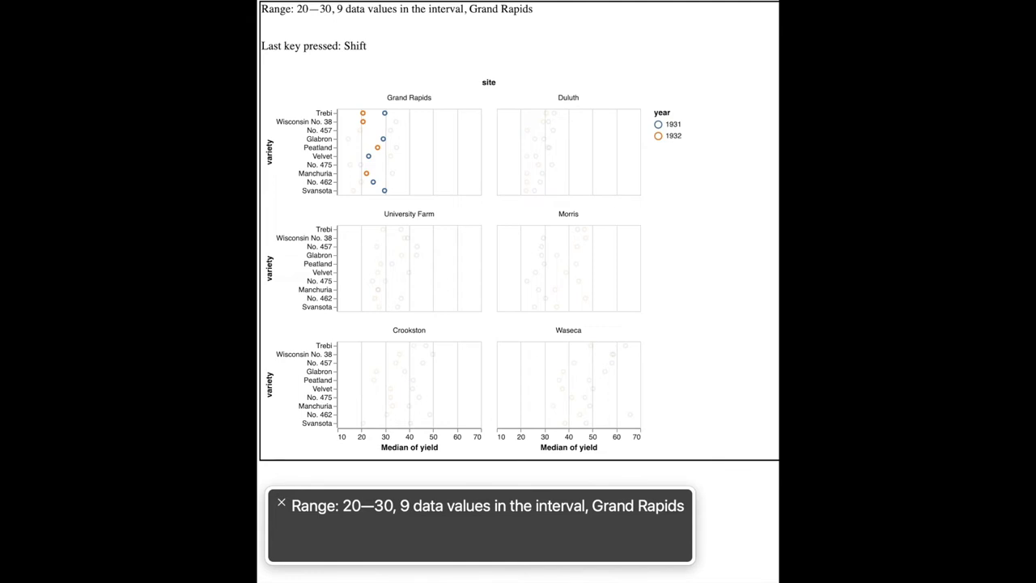
Carry the 20–30 range to Duluth, University Farm and Morris, ending at the penguin scatterplot.
key(ArrowRight)
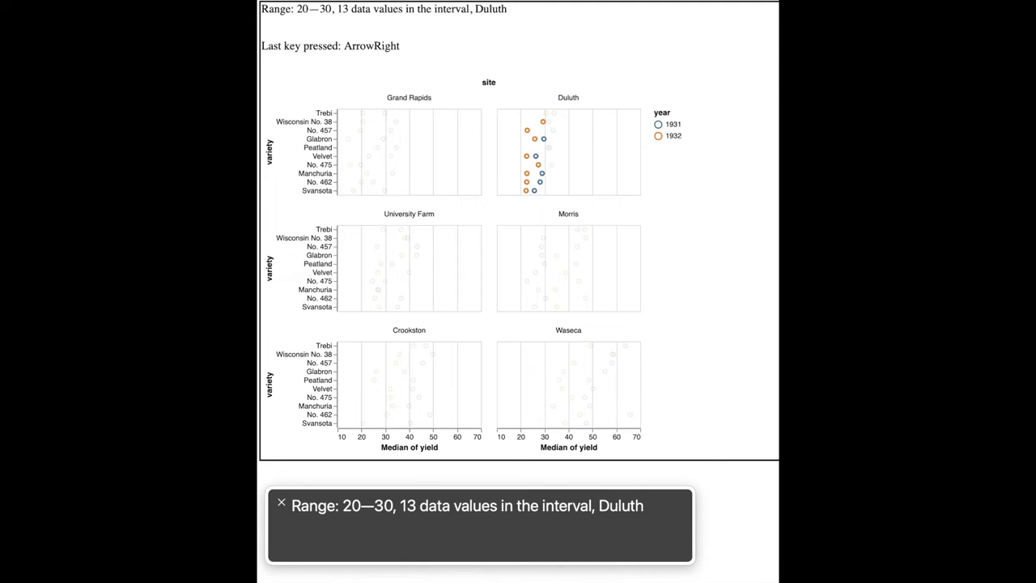
key(Shift)
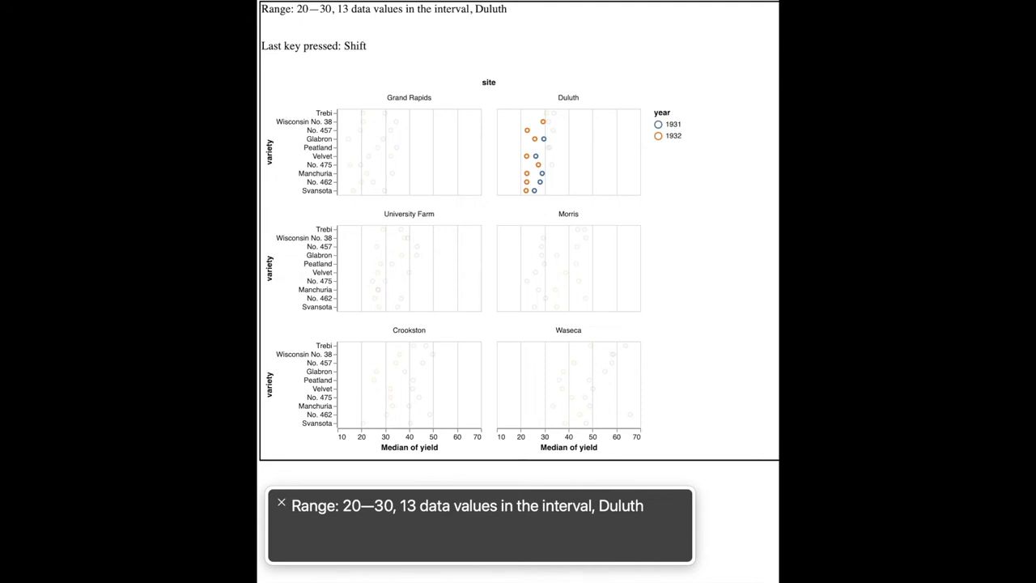
key(ArrowRight)
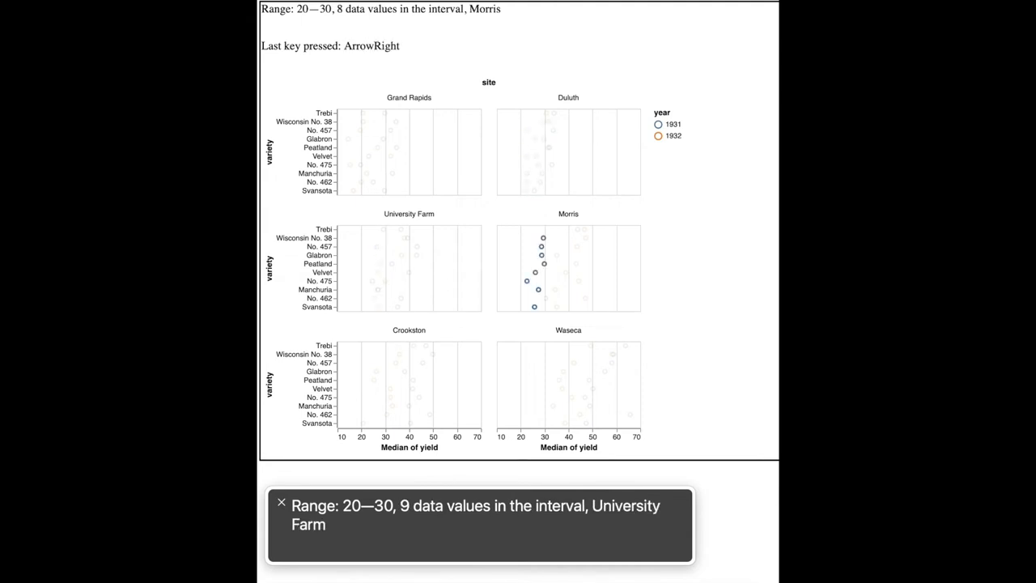
key(ArrowRight)
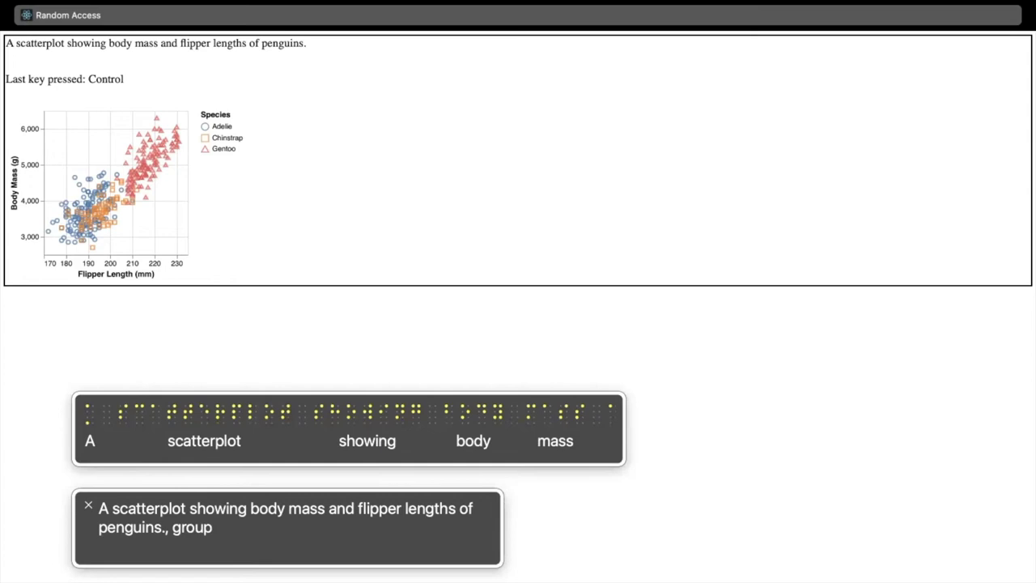
Hear the body-mass axis, Flipper Length axis (170–240), Species legend and grid view.
key(ArrowDown)
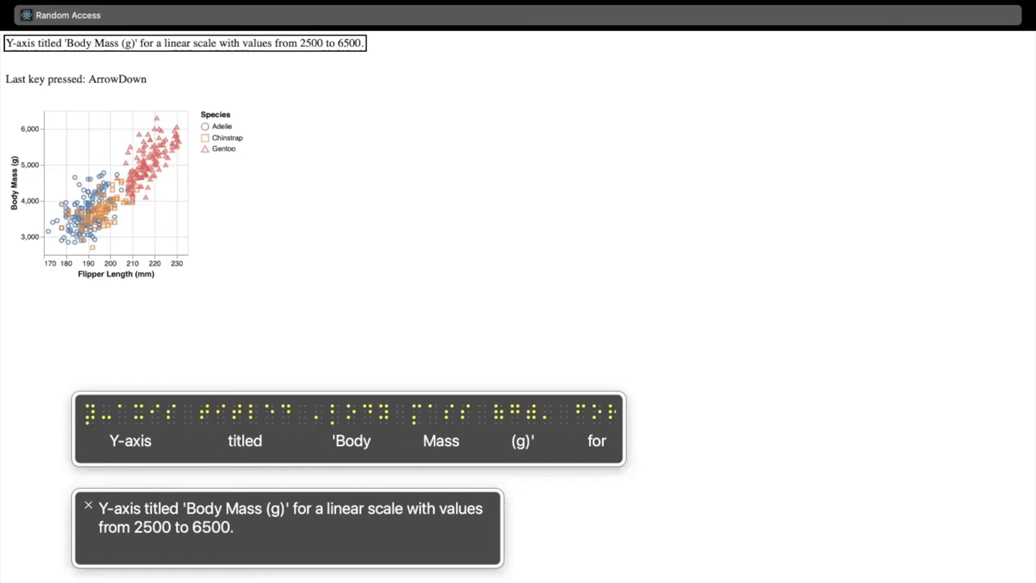
key(ArrowRight)
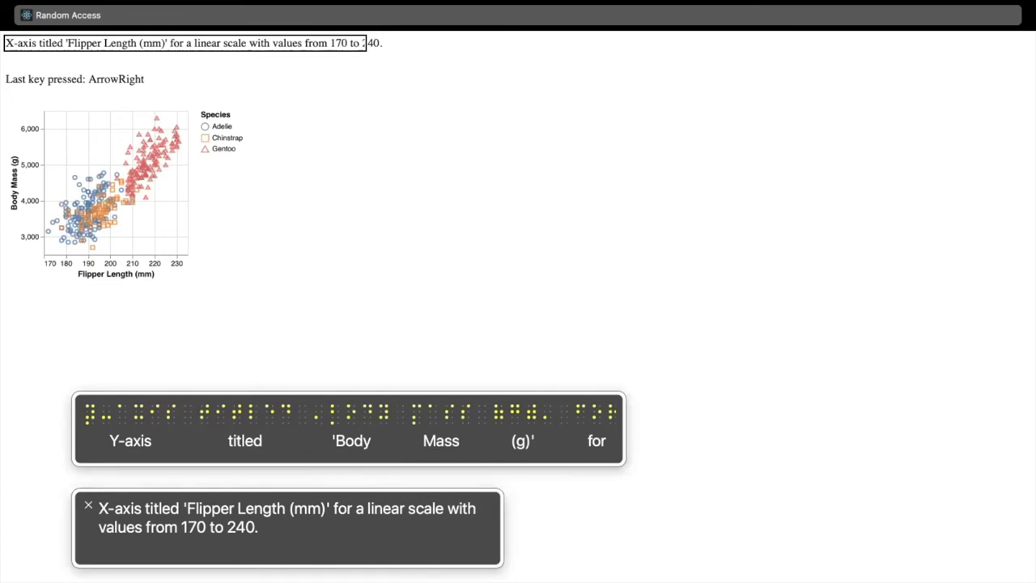
key(ArrowRight)
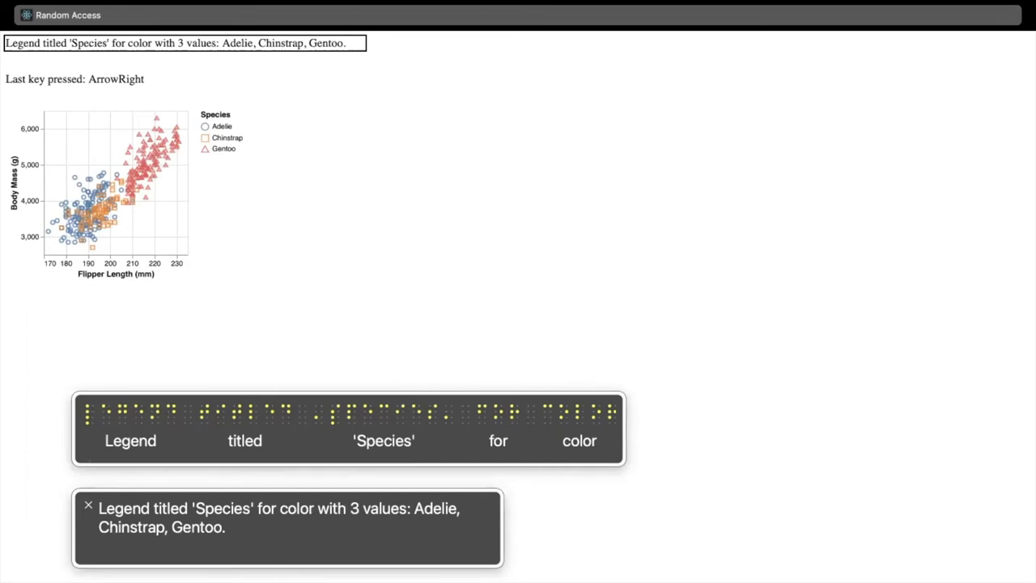
key(ArrowRight)
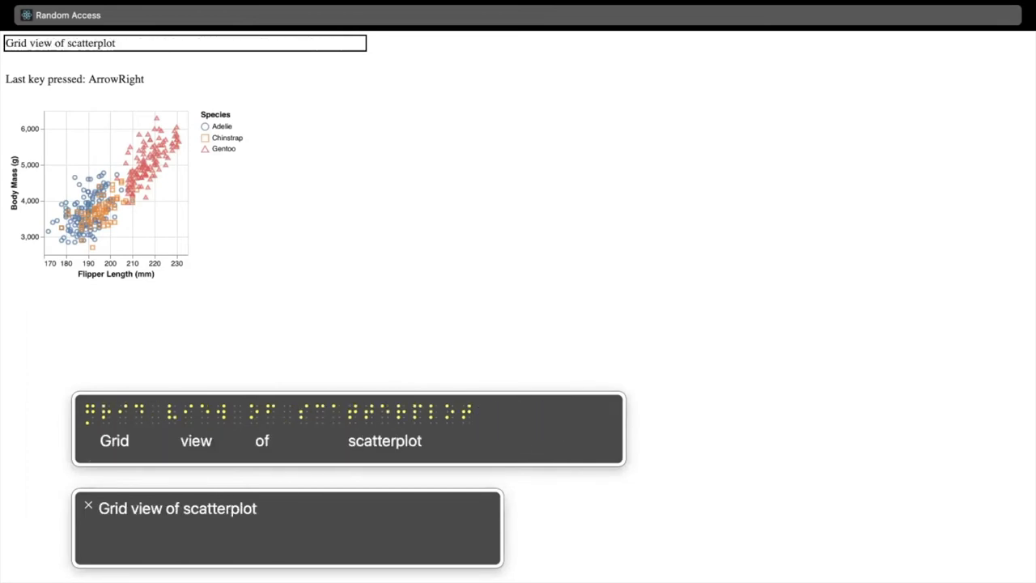
key(ArrowRight)
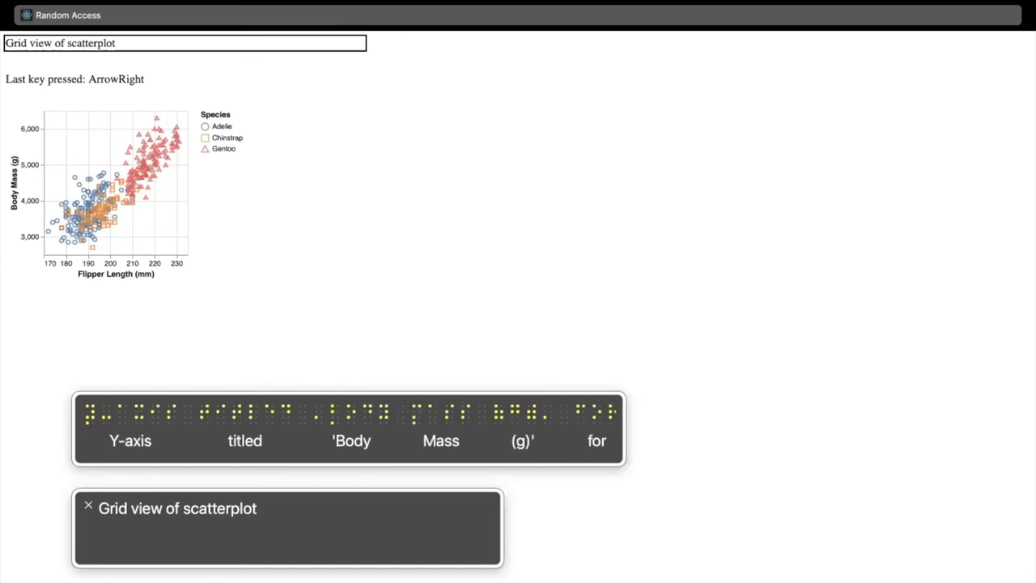
Reach the 4000–5000 g / 190–200 mm cell and its first point, Adelie 4250 g.
key(ArrowDown)
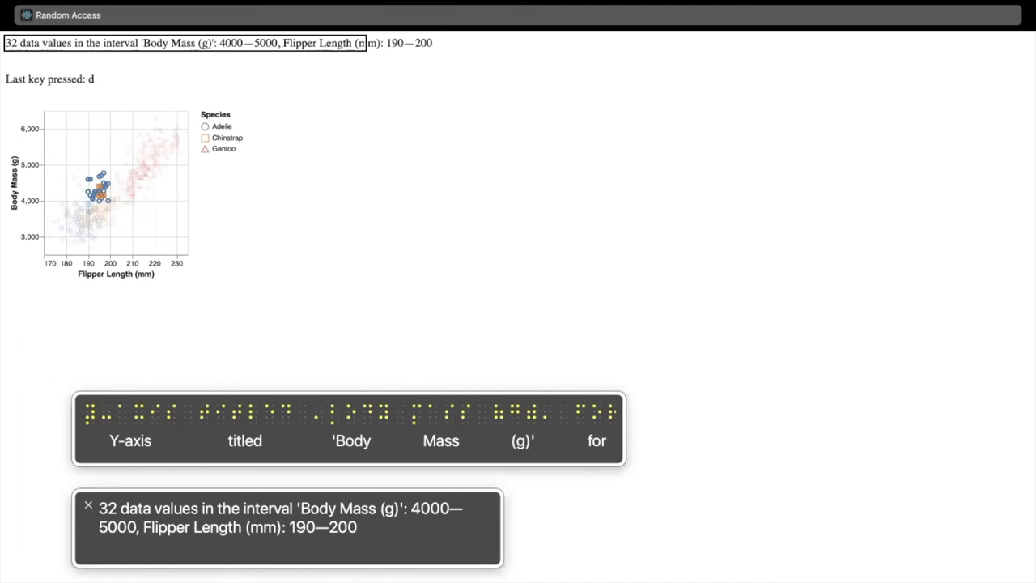
key(ArrowDown)
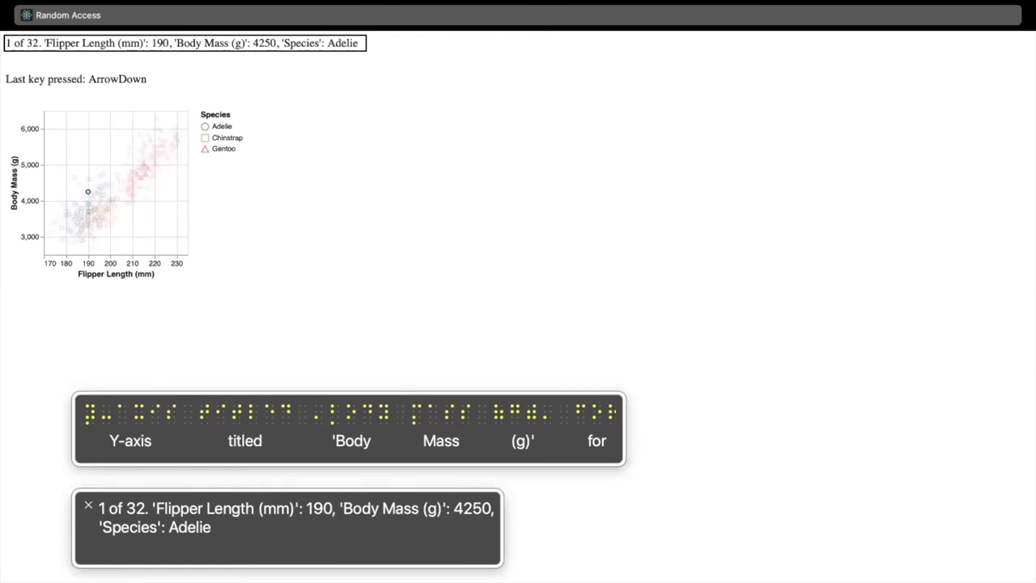
Bring up the targeted navigation menu listing grid view, the 32-value cell and point 1.
key(r)
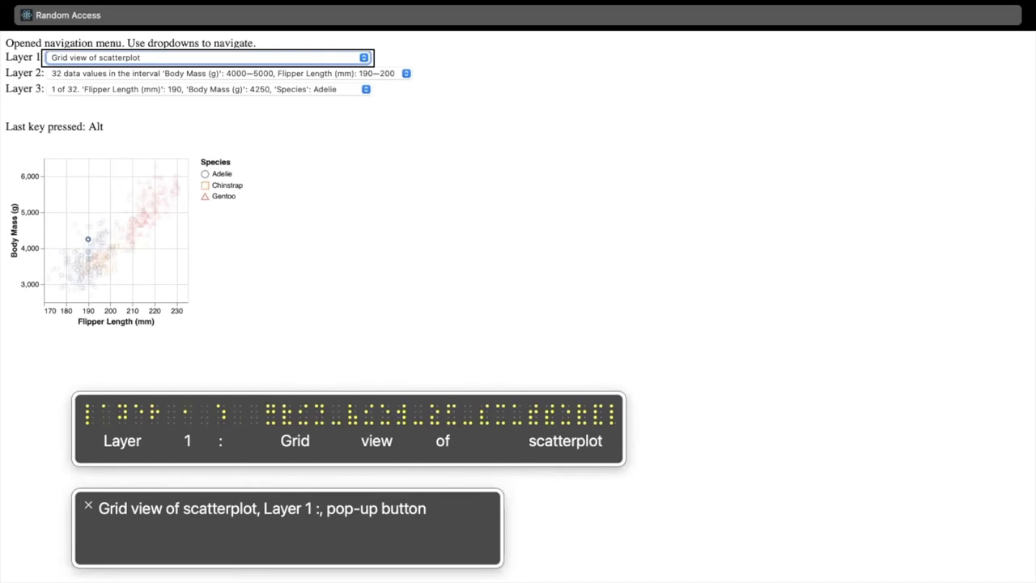
Focus the Layer 1 dropdown, currently set to the scatterplot's grid view.
key(Tab)
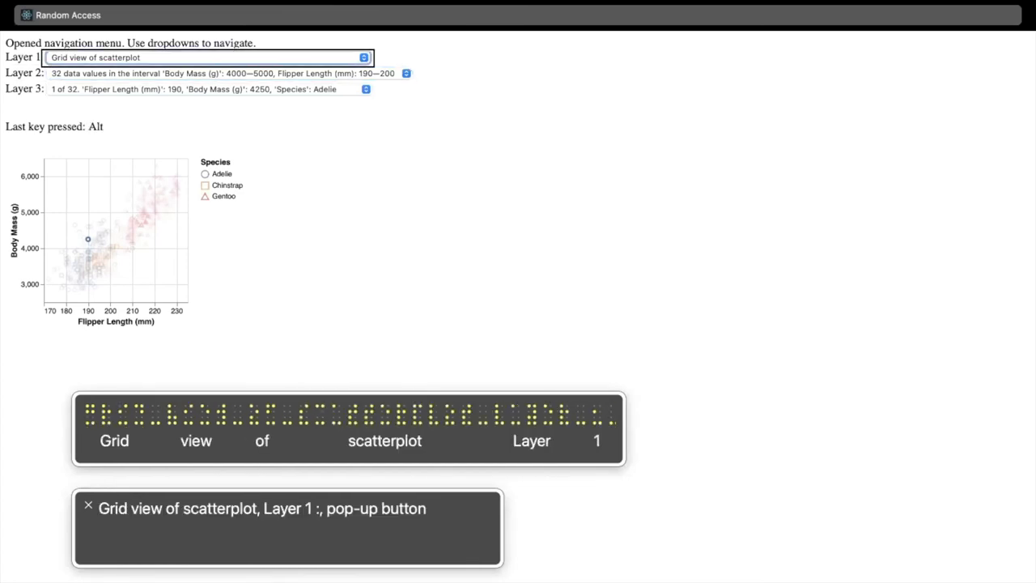
Jump via the layer dropdowns to the Flipper Length 220–230 range, 35 values starting at Gentoo.
click(363, 55)
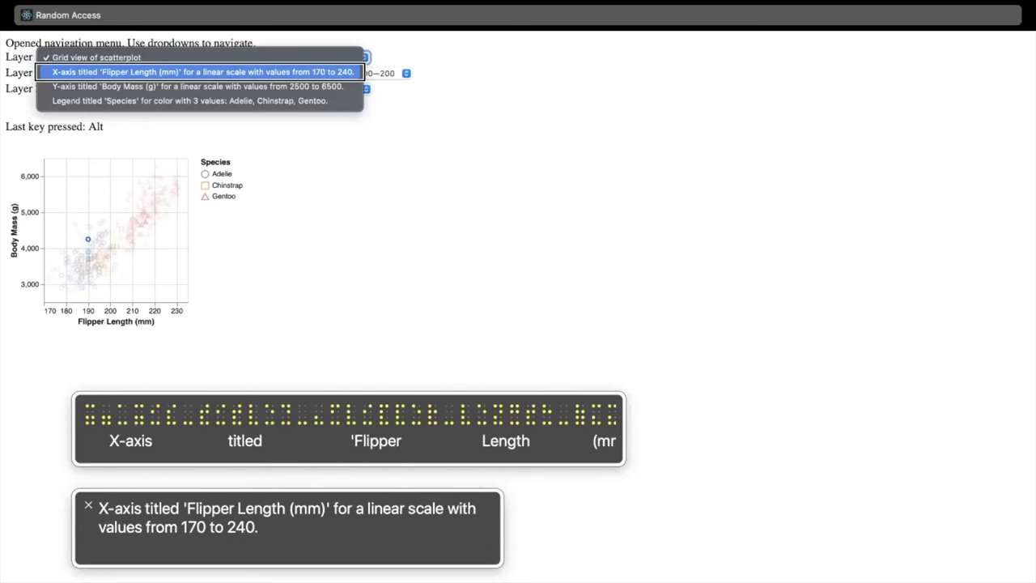
click(193, 69)
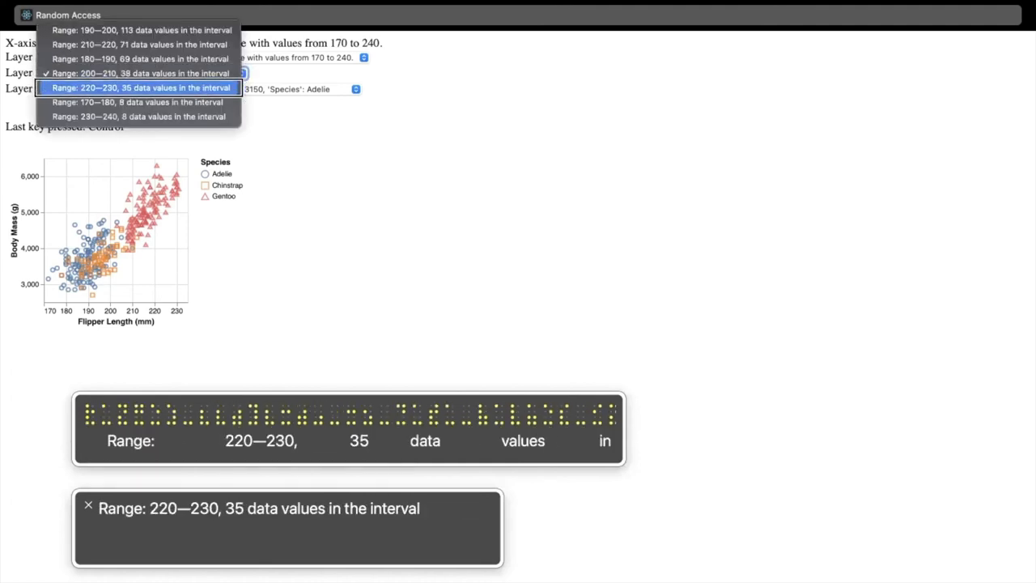
key(Alt)
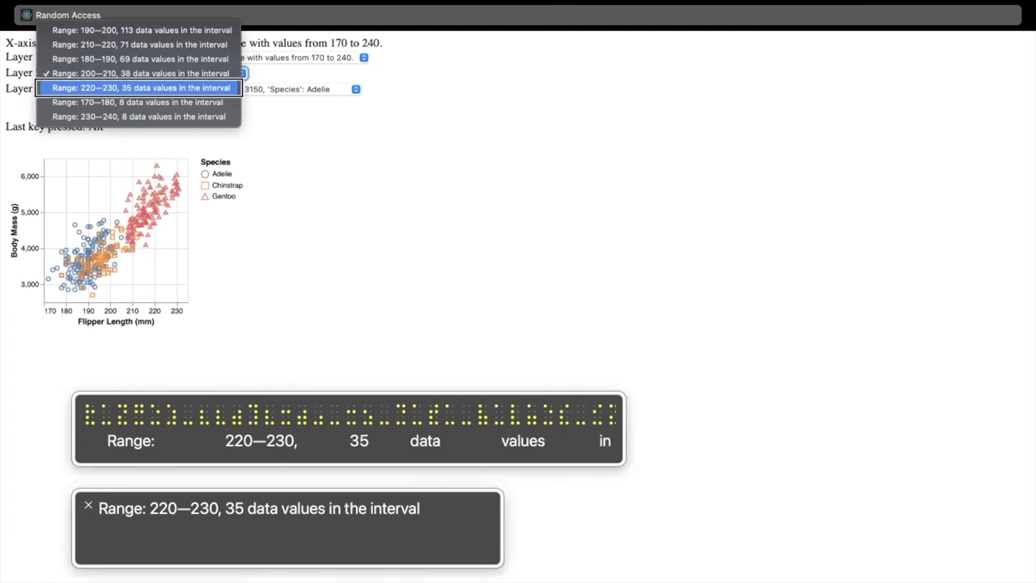
click(139, 87)
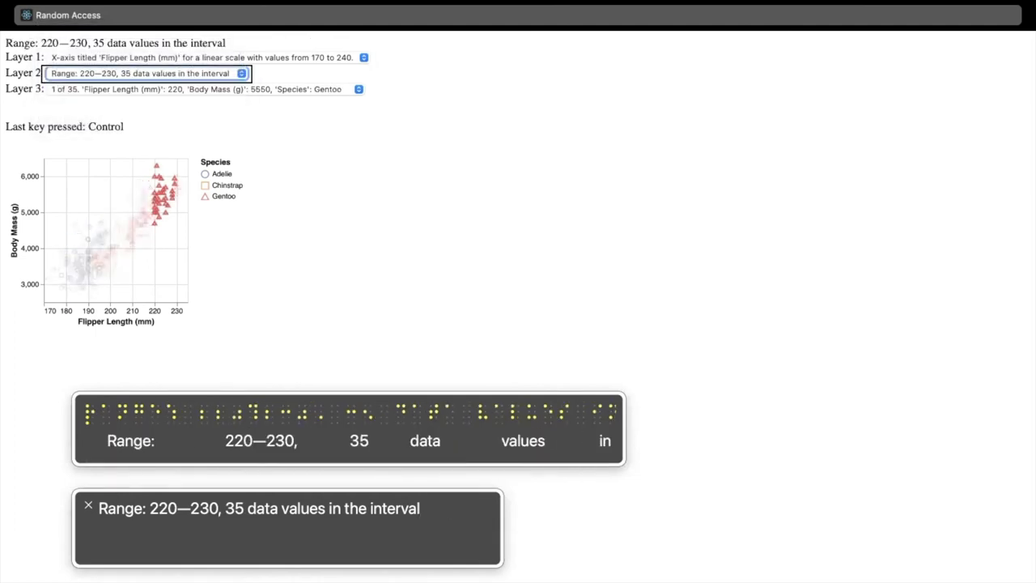